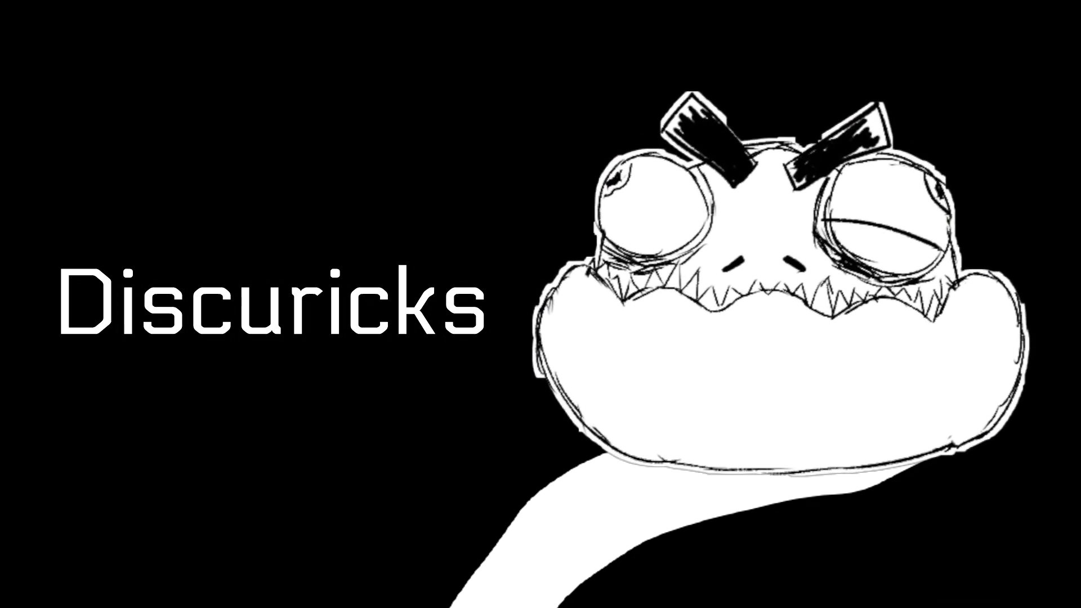
key("Backspace")
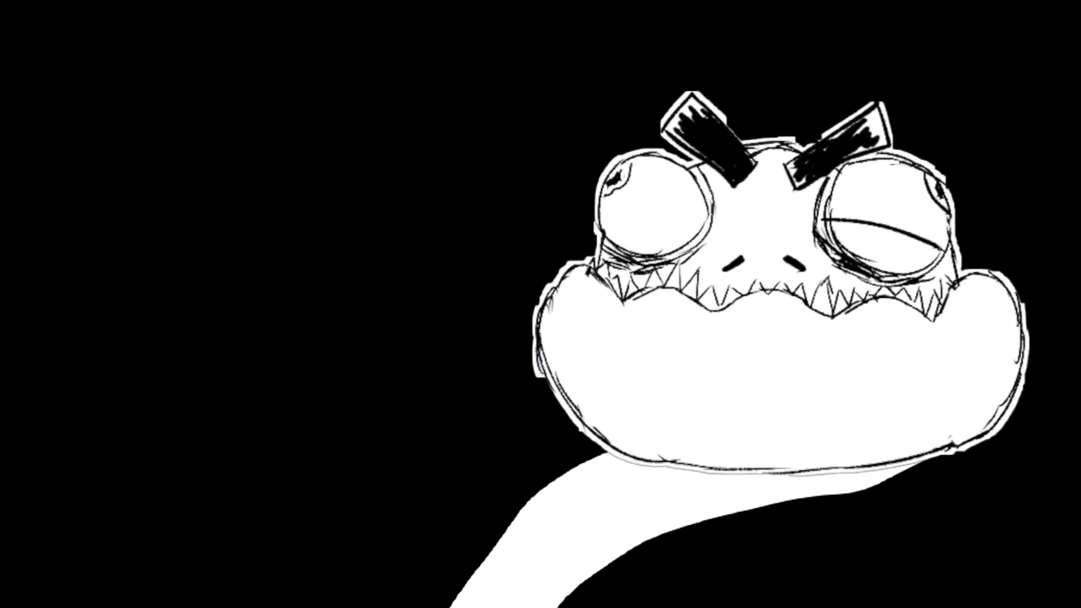
type("Por")
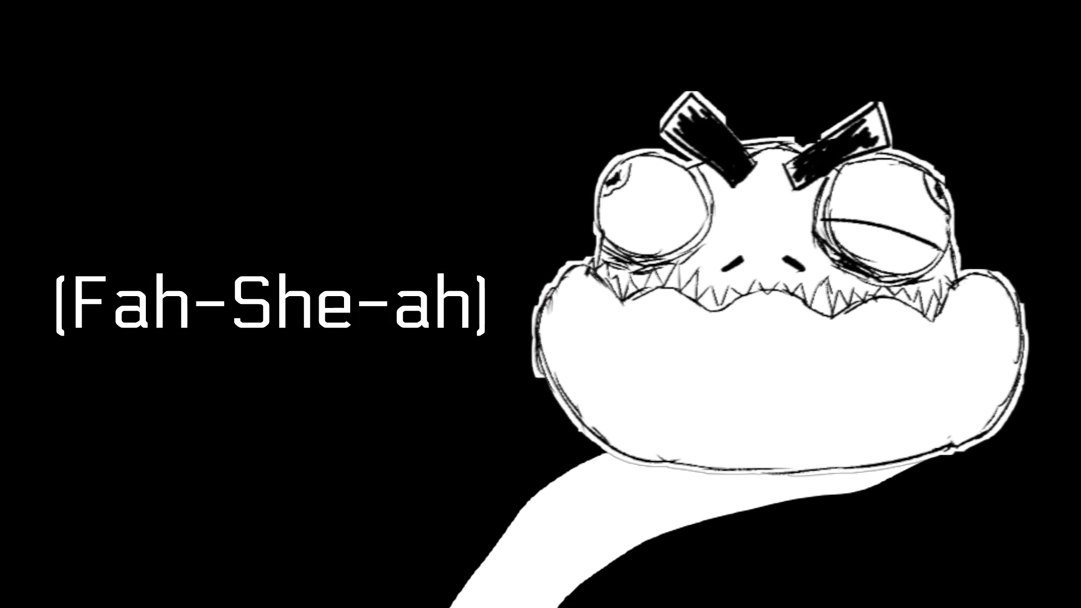
type("-Door")
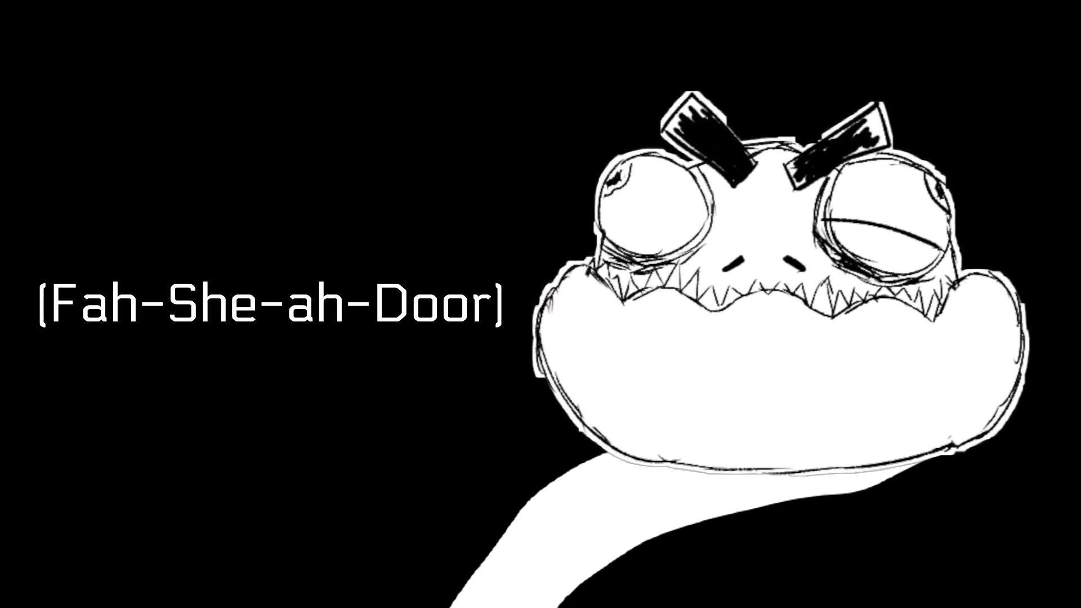